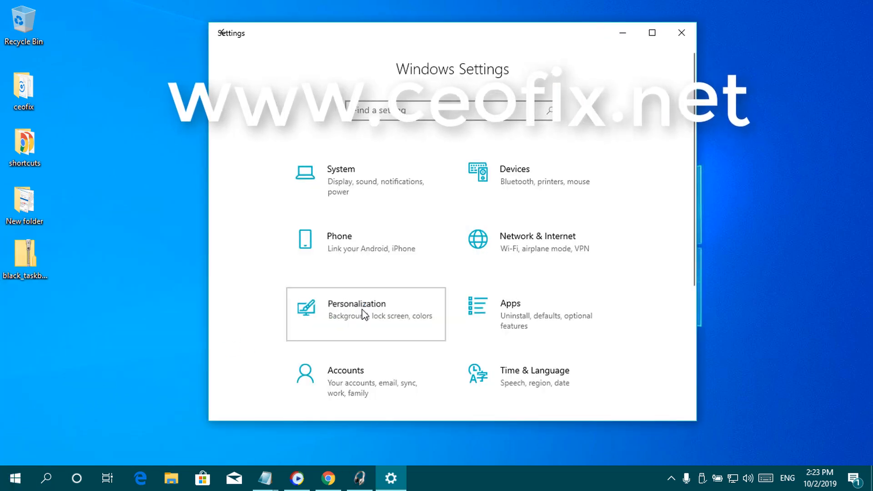
Try black as a custom accent colour, then open the password-protected black_taskbar folder
left_click(365, 310)
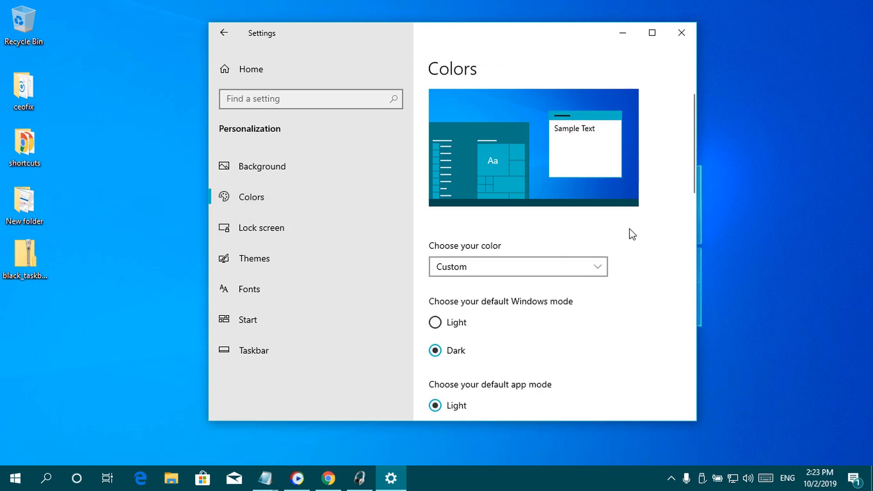
scroll("down", 3)
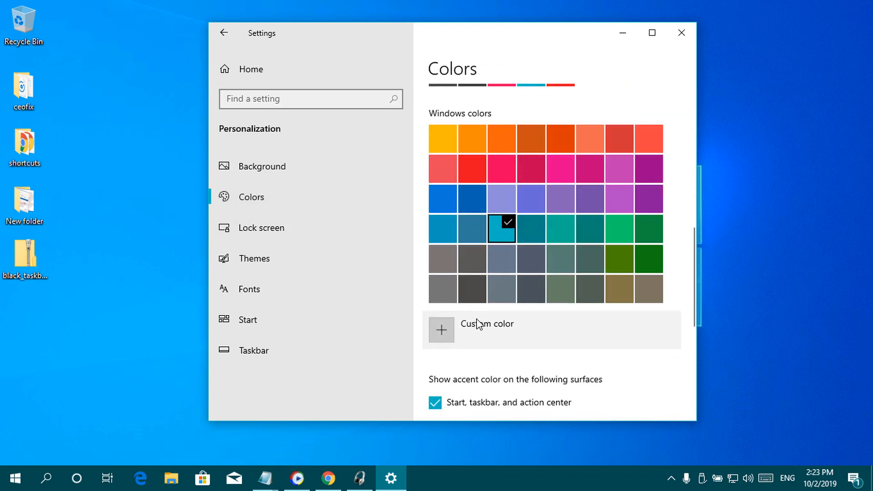
left_click(486, 323)
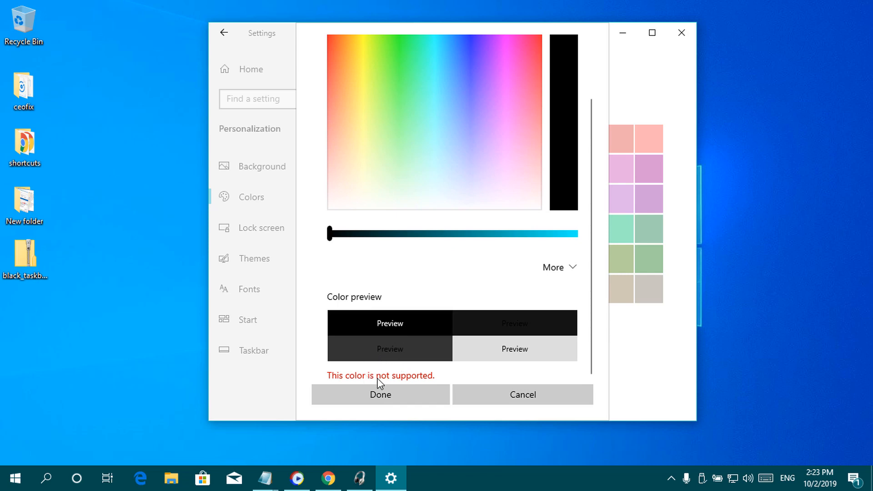
left_click(521, 394)
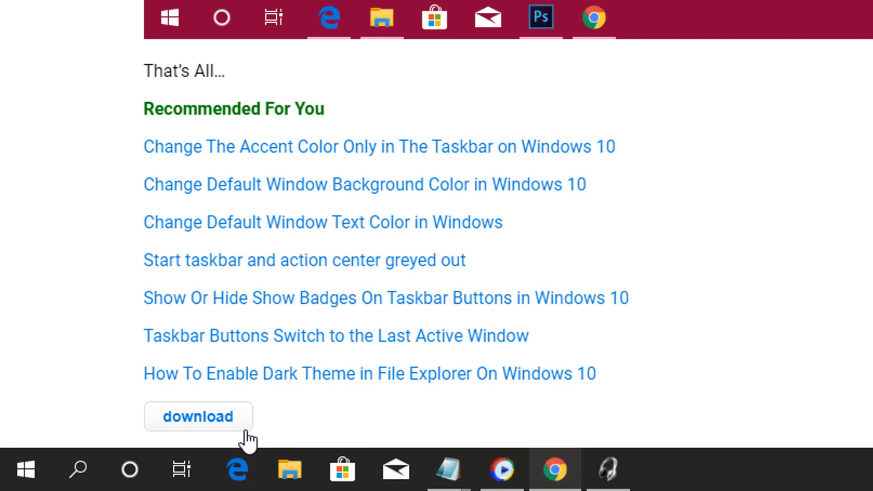
mouse_move(335, 335)
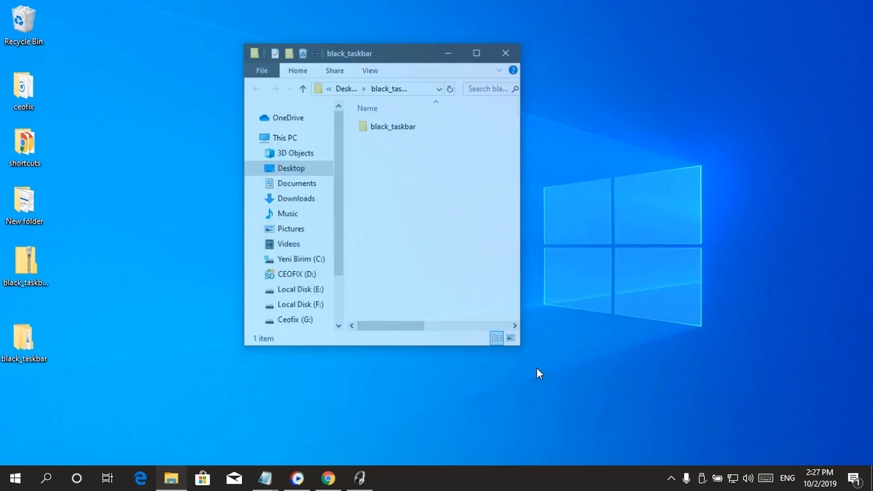
double_click(392, 126)
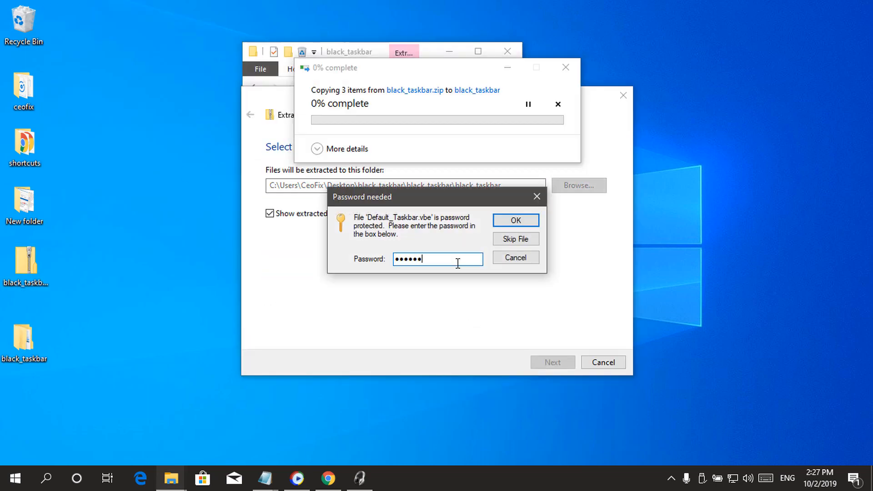
left_click(515, 221)
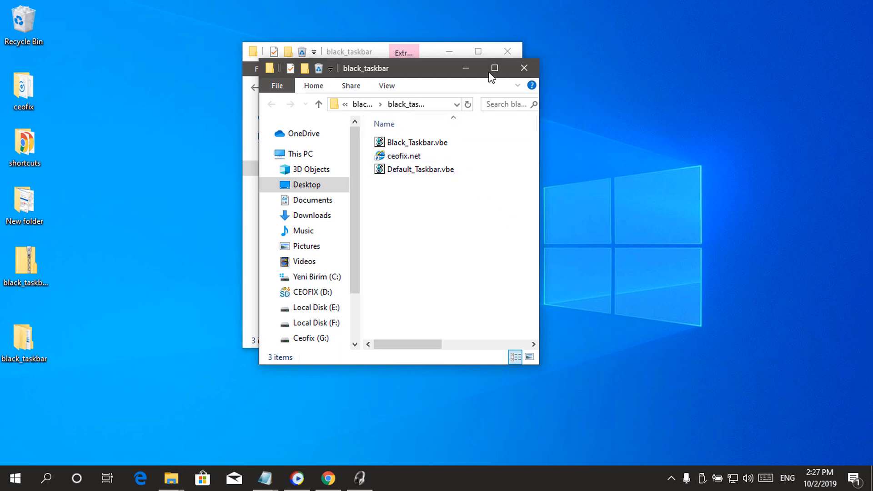
Run Black_Taskbar.vbe, dismiss its confirmation, check the dark Start menu, and select Default_Taskbar.vbe
left_click(416, 142)
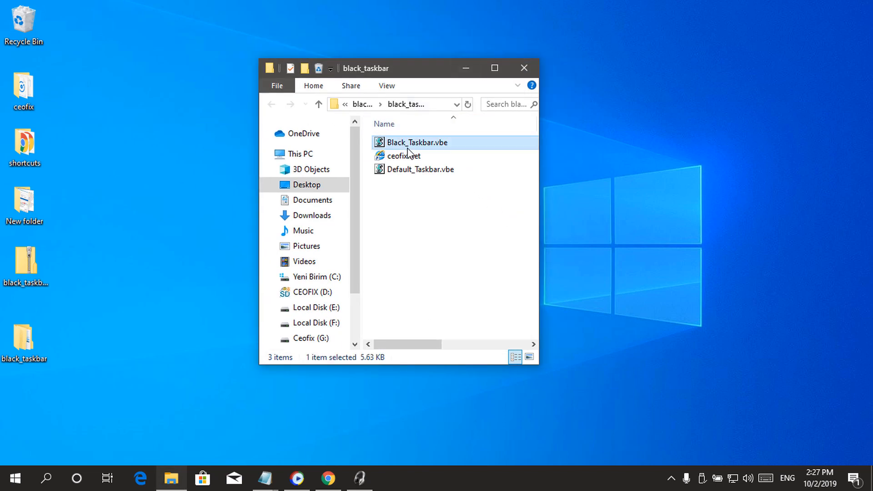
mouse_move(415, 146)
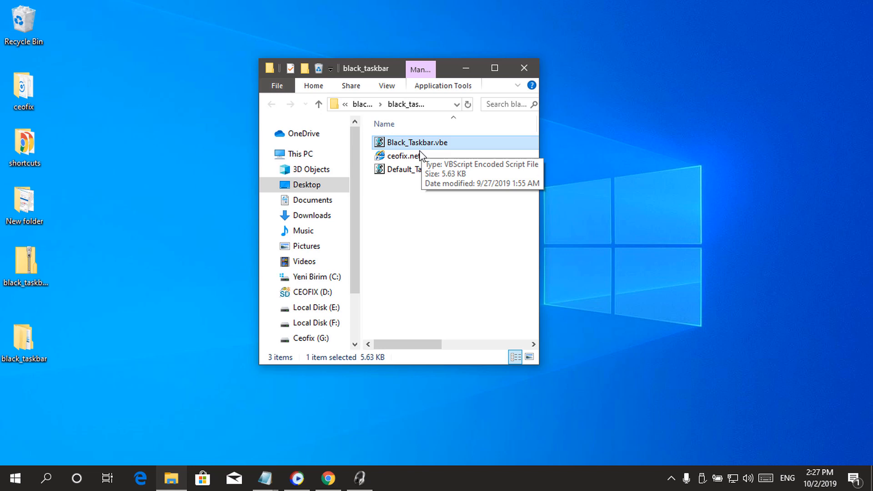
mouse_move(426, 149)
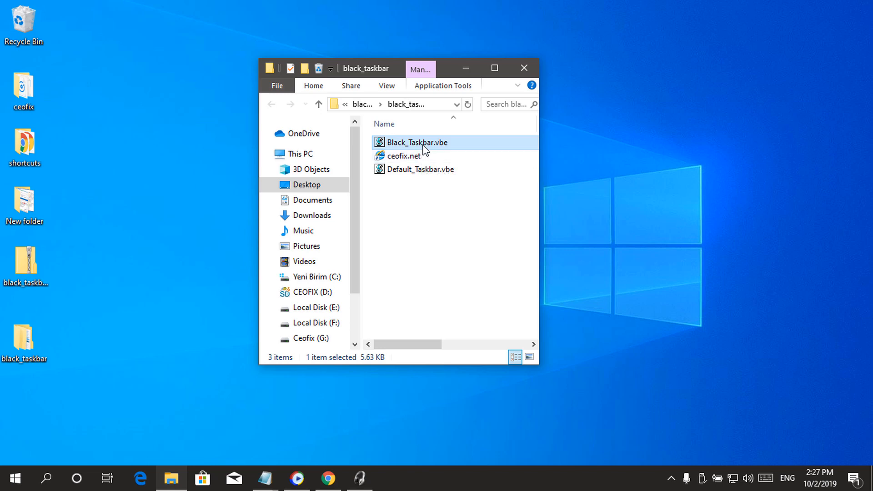
double_click(417, 142)
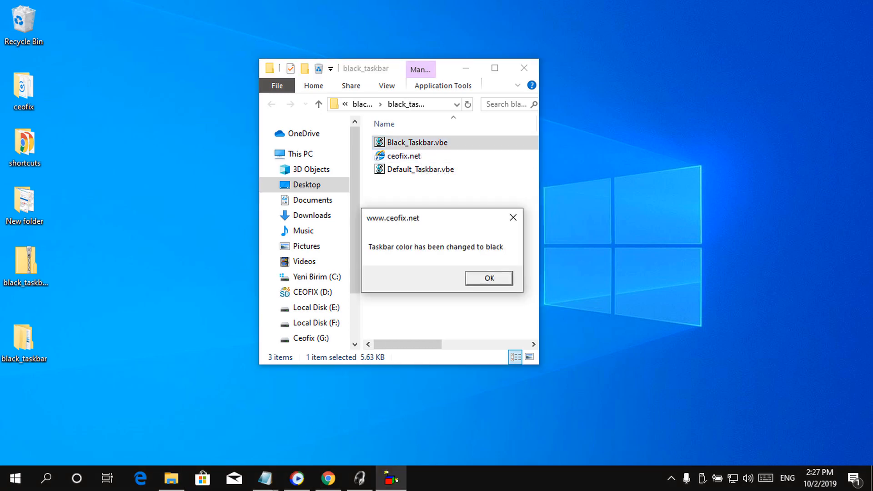
left_click(488, 278)
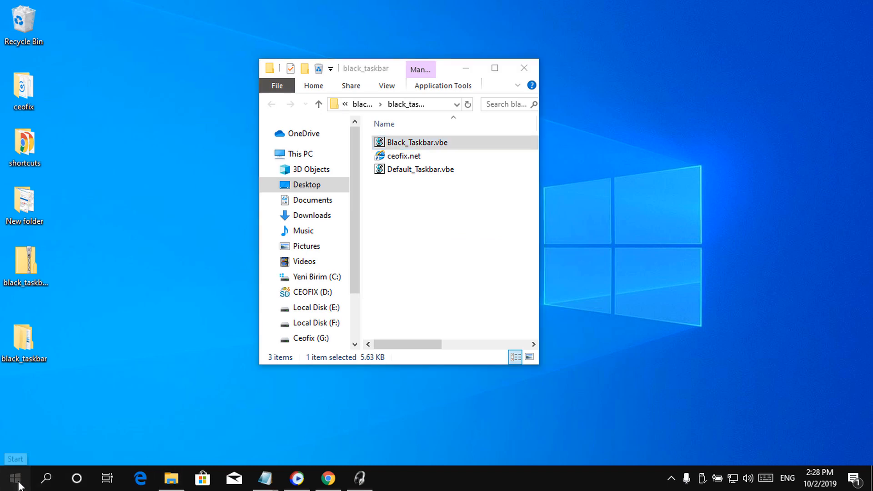
left_click(15, 478)
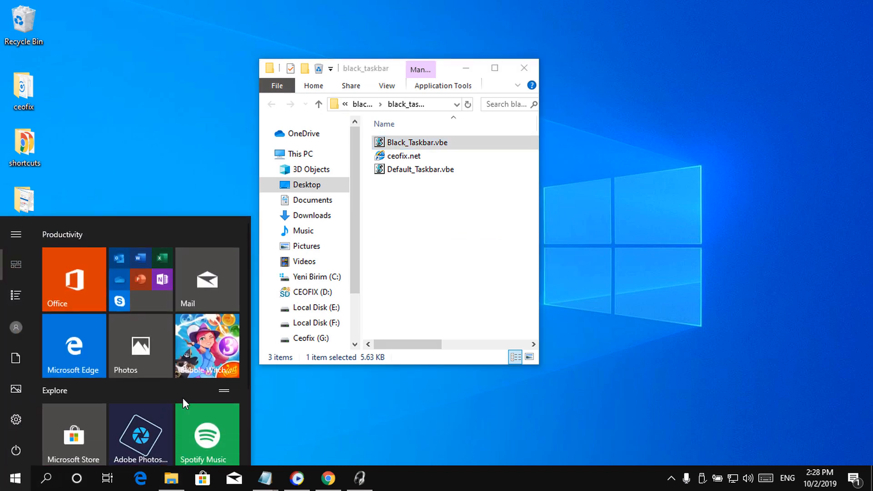
mouse_move(420, 168)
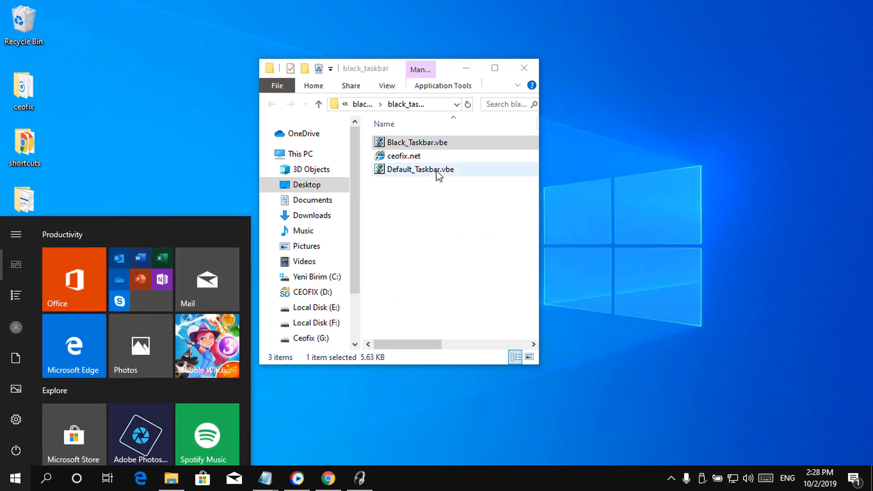
left_click(419, 169)
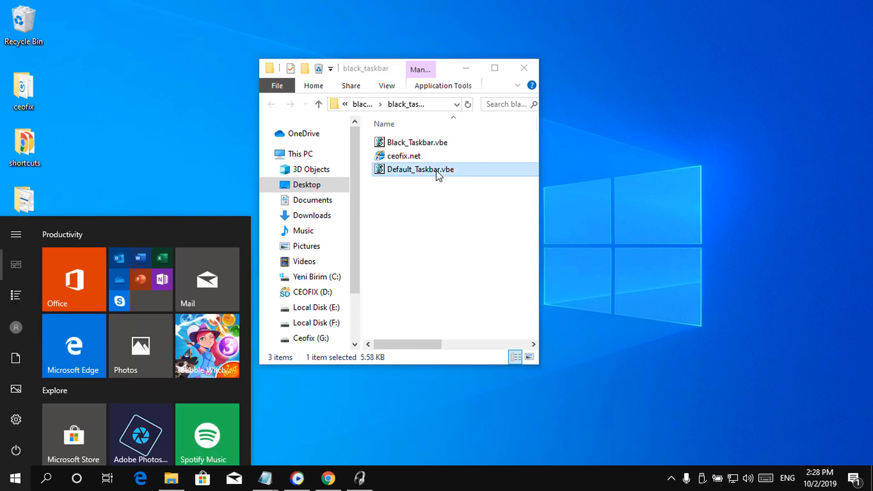
Run Default_Taskbar.vbe to restore the taskbar, then rerun Black_Taskbar.vbe
double_click(419, 169)
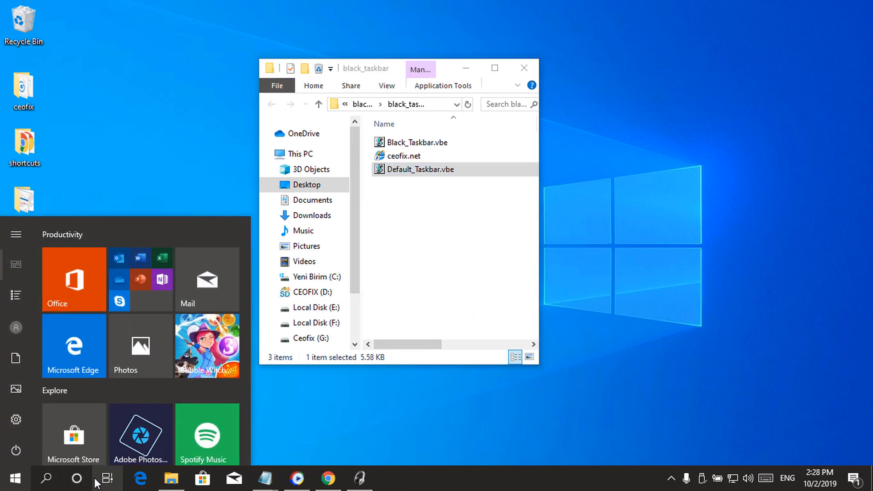
left_click(417, 142)
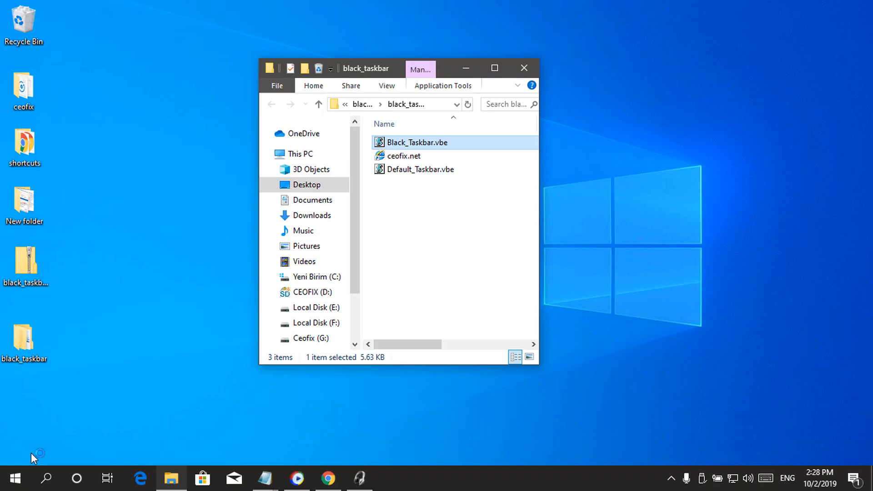
double_click(416, 141)
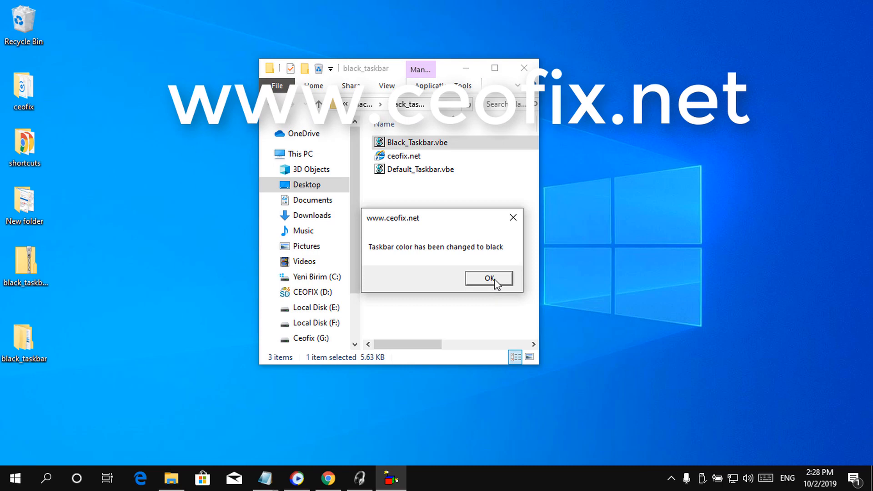